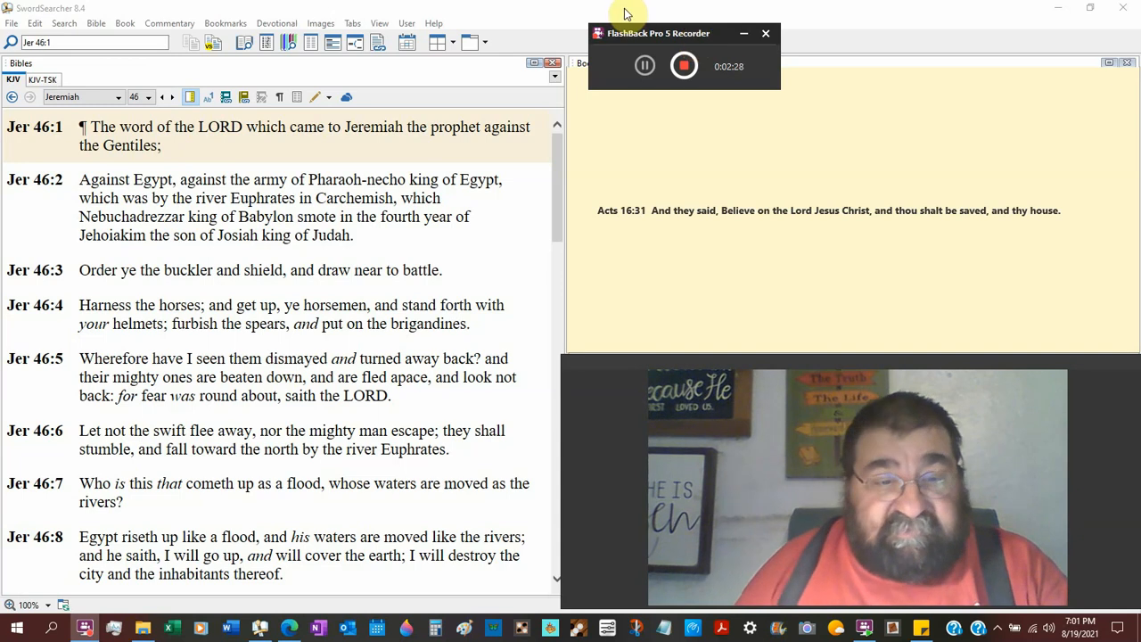
scroll("down", 3)
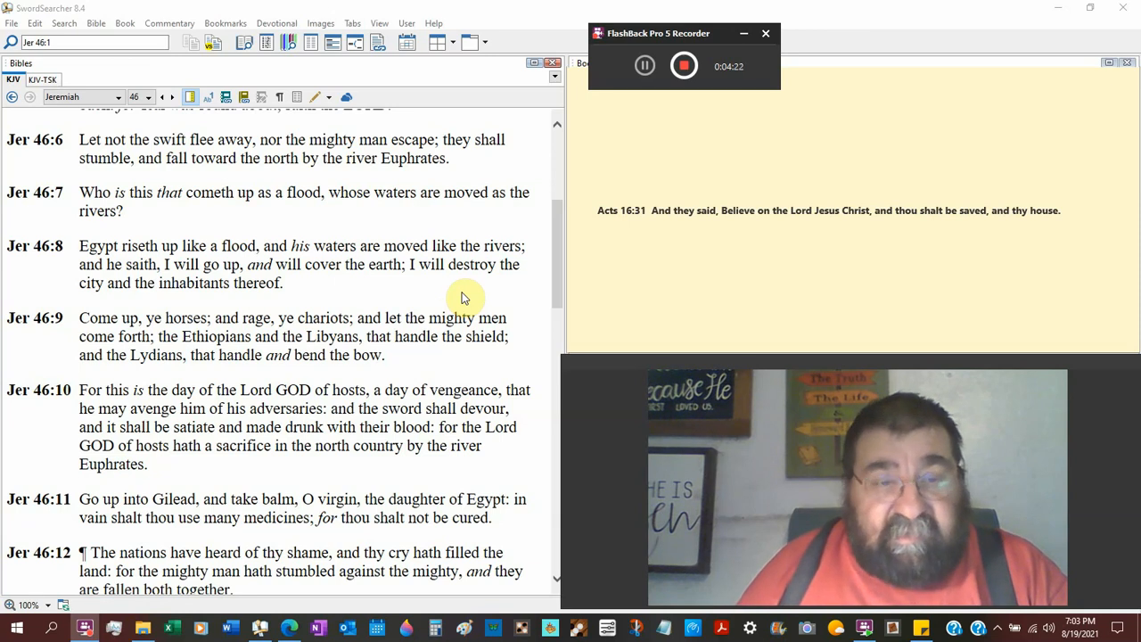
scroll("down", 3)
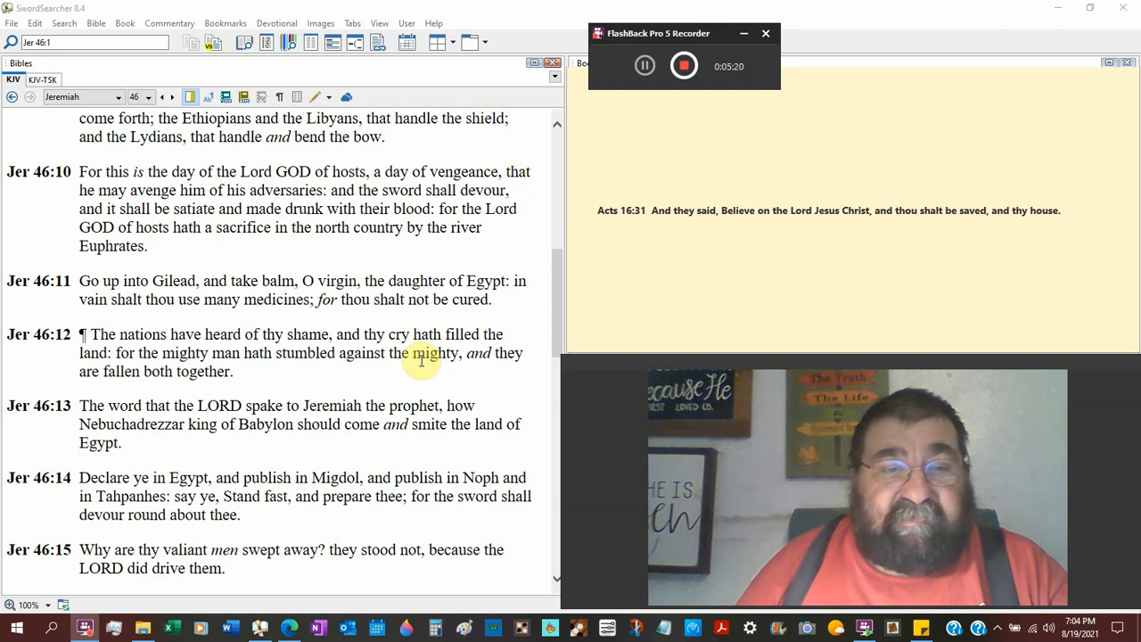
scroll("down", 3)
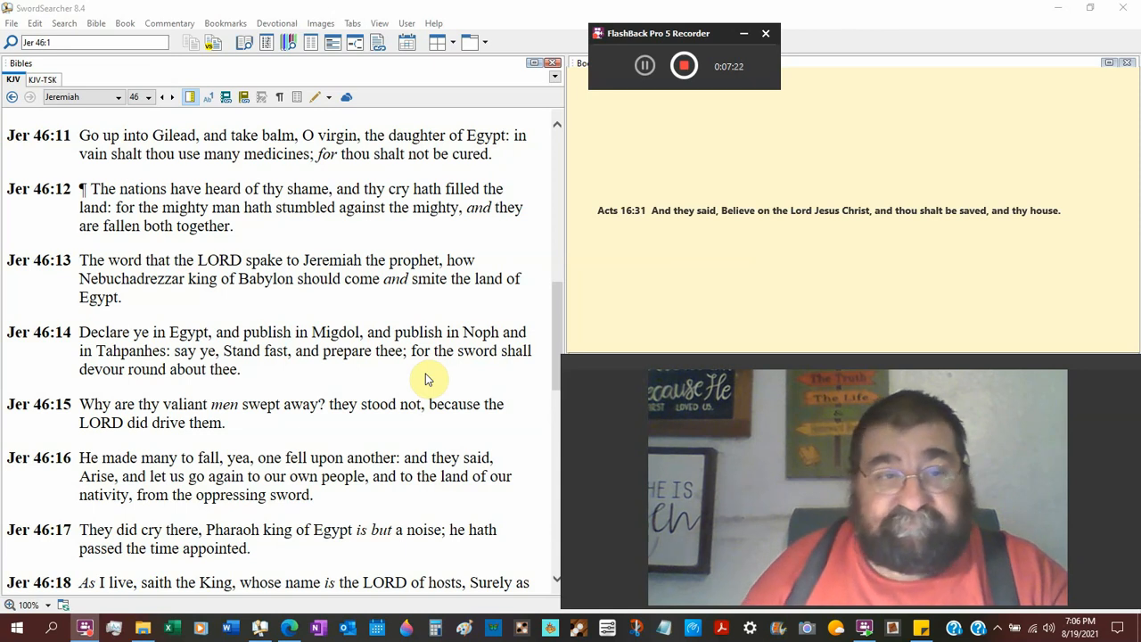
scroll("down", 3)
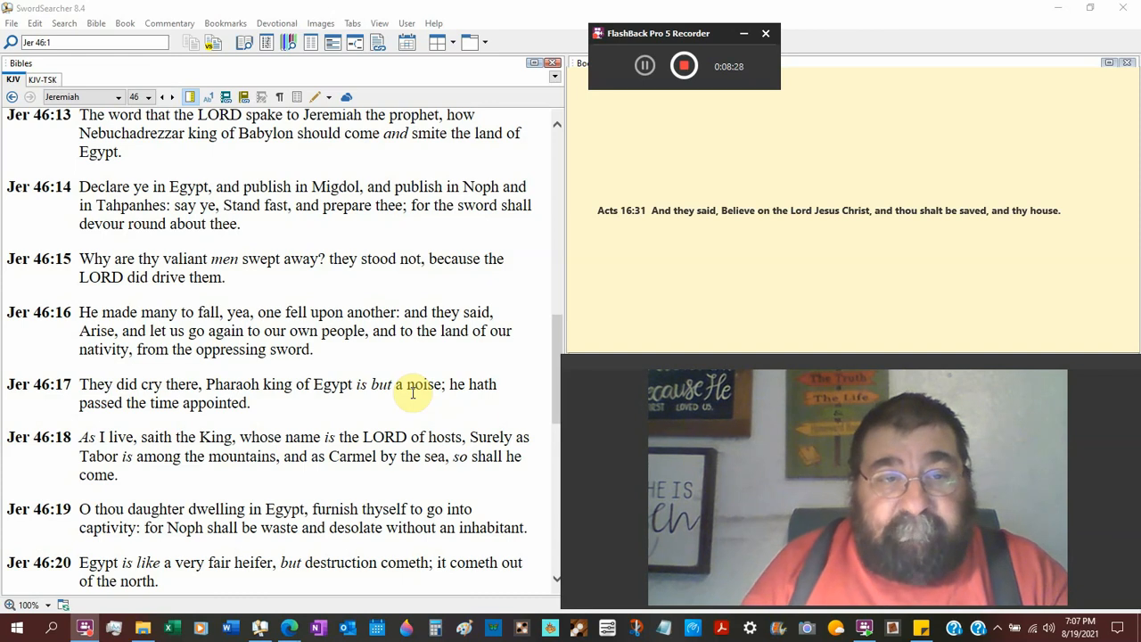
scroll("down", 3)
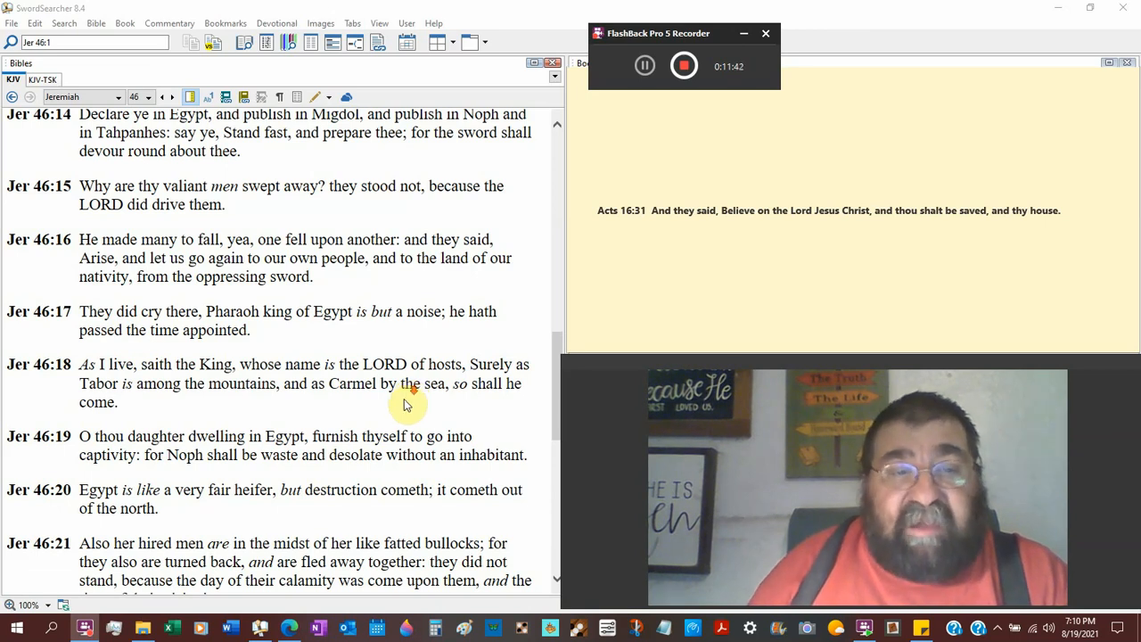
scroll("down", 3)
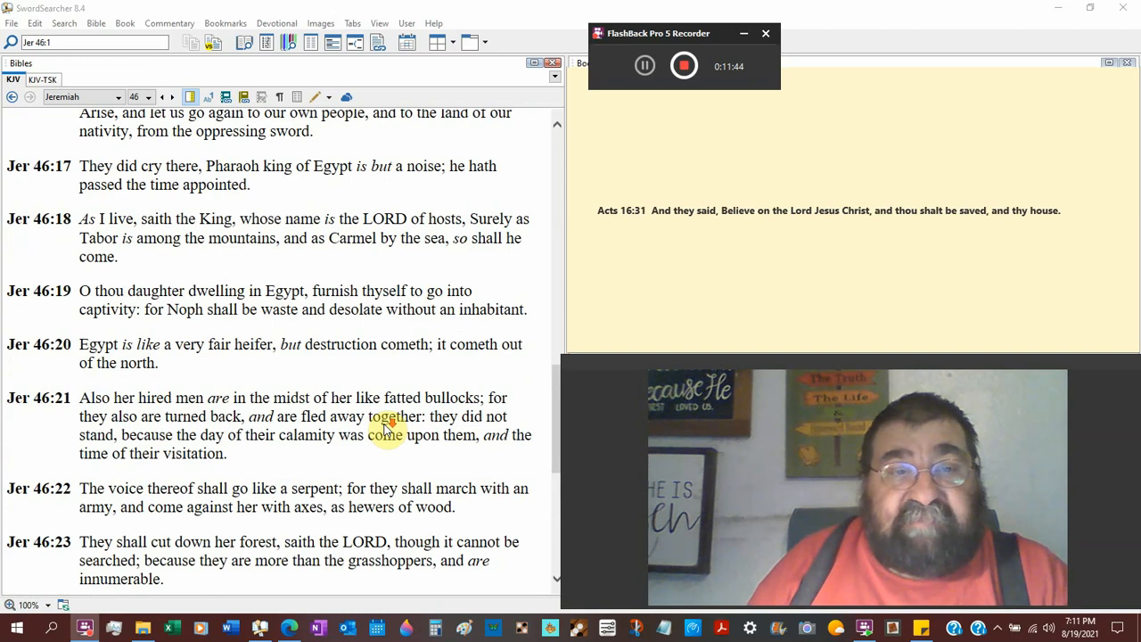
scroll("down", 3)
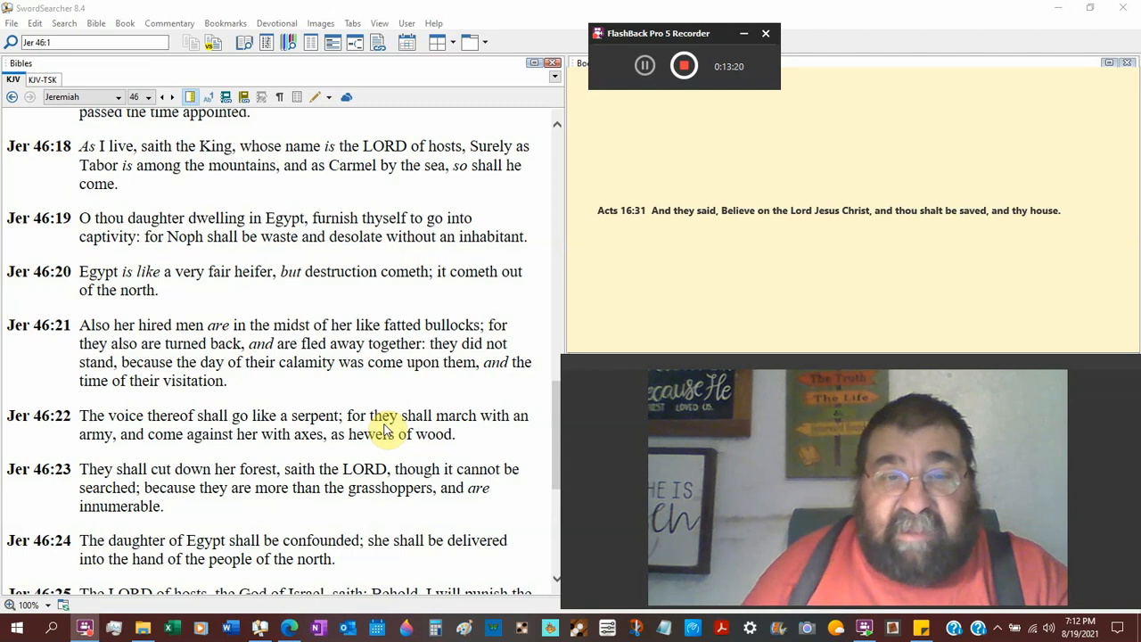
scroll("down", 3)
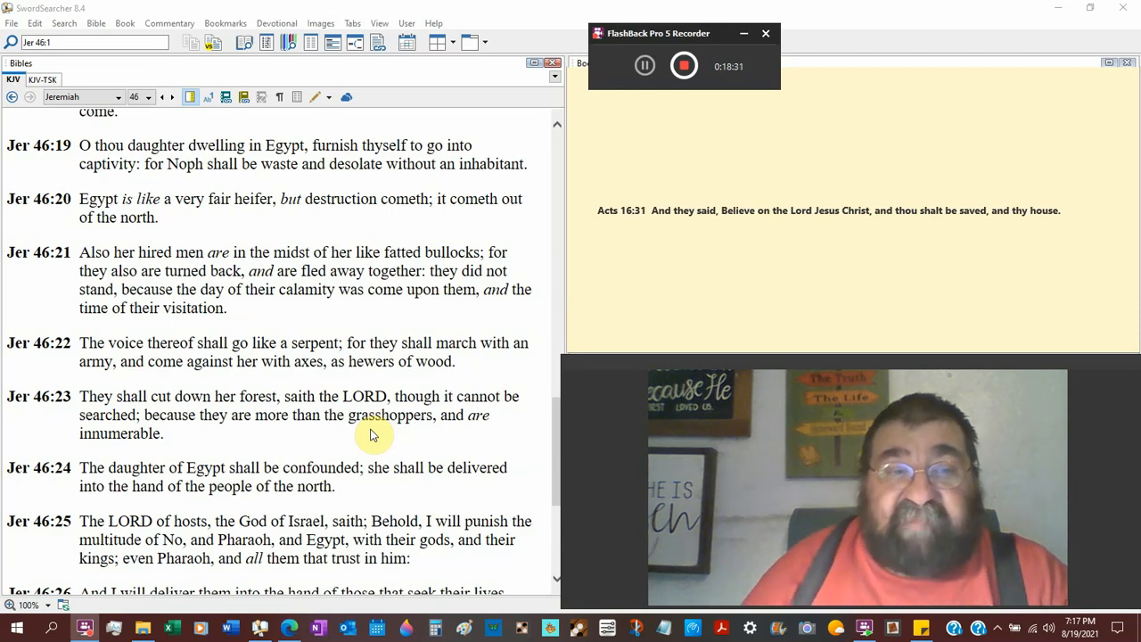
scroll("down", 3)
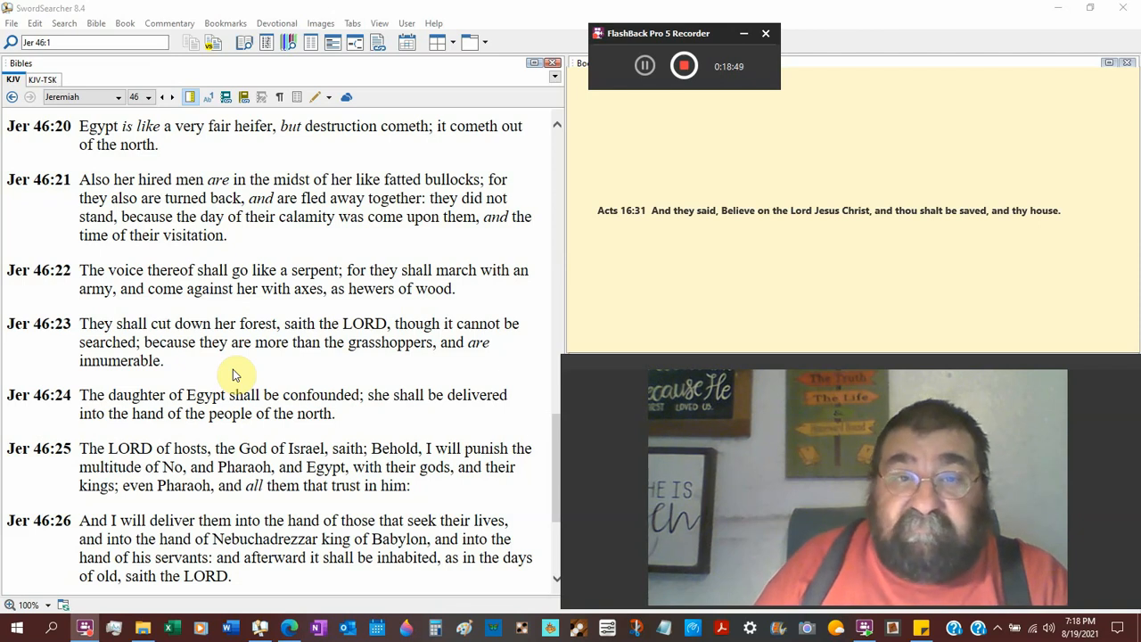
scroll("down", 3)
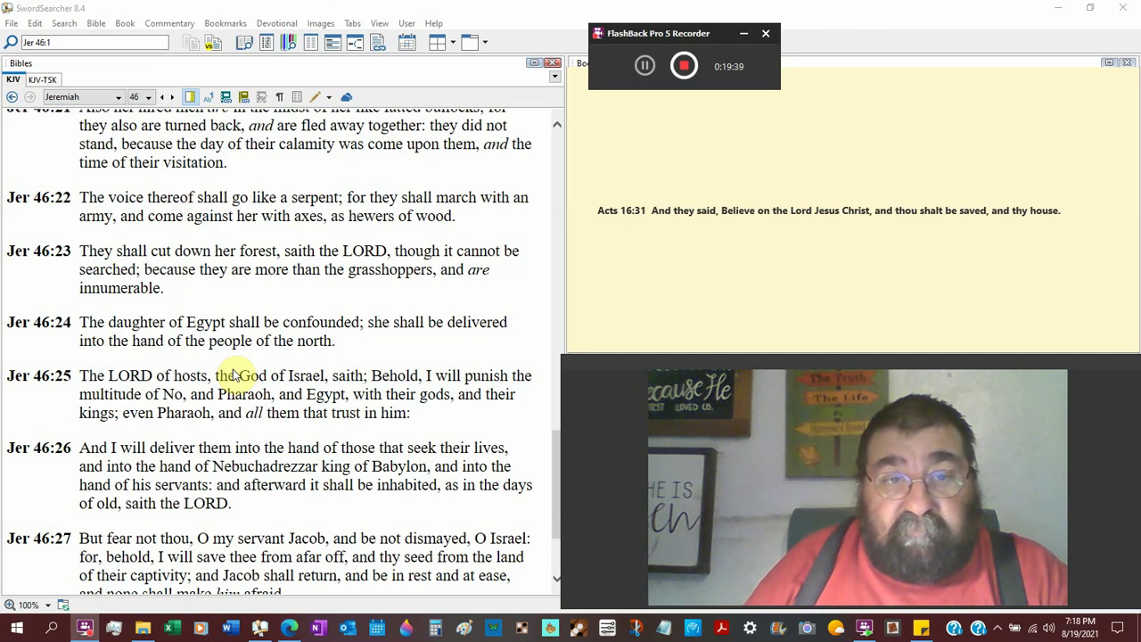
scroll("down", 3)
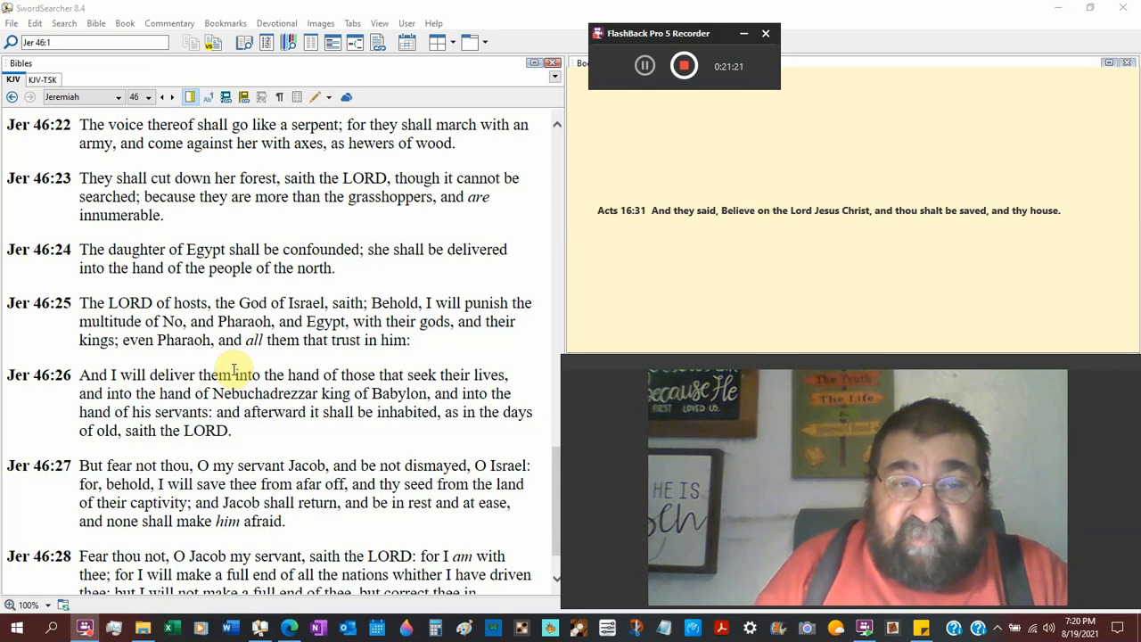
scroll("down", 3)
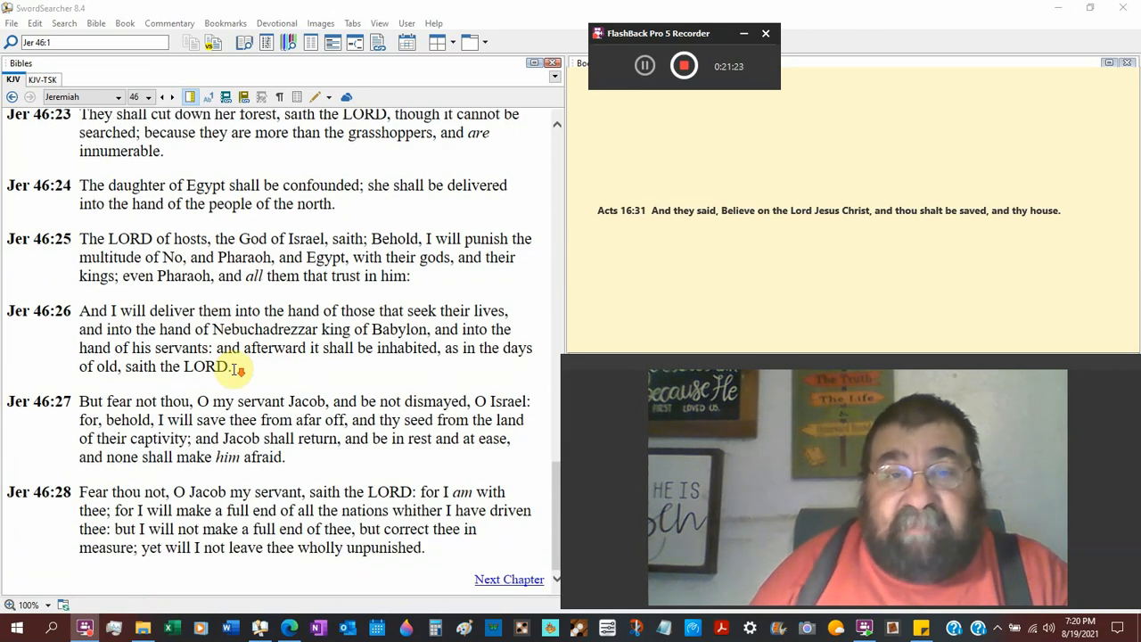